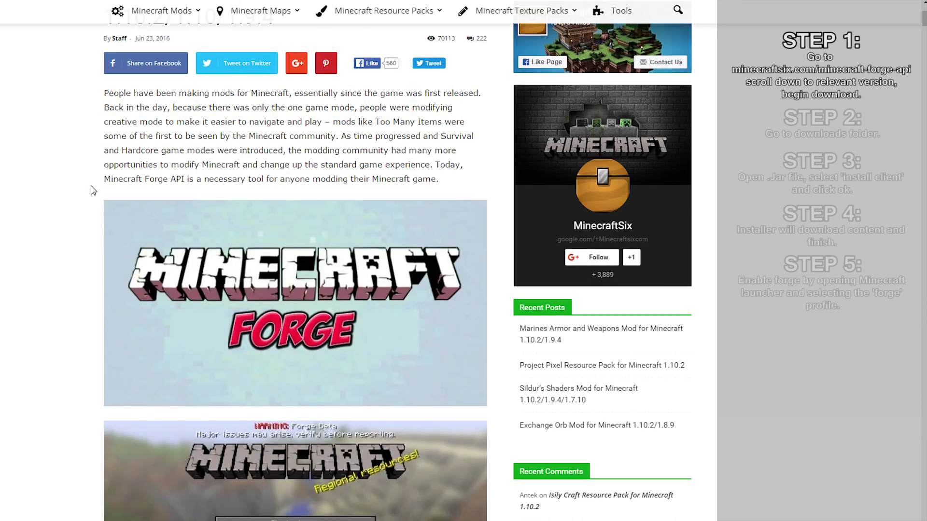
Scroll the MinecraftSix Forge API article down to its 'Download Links' section.
{"action": "scroll", "scroll_direction": "down", "scroll_amount": 3}
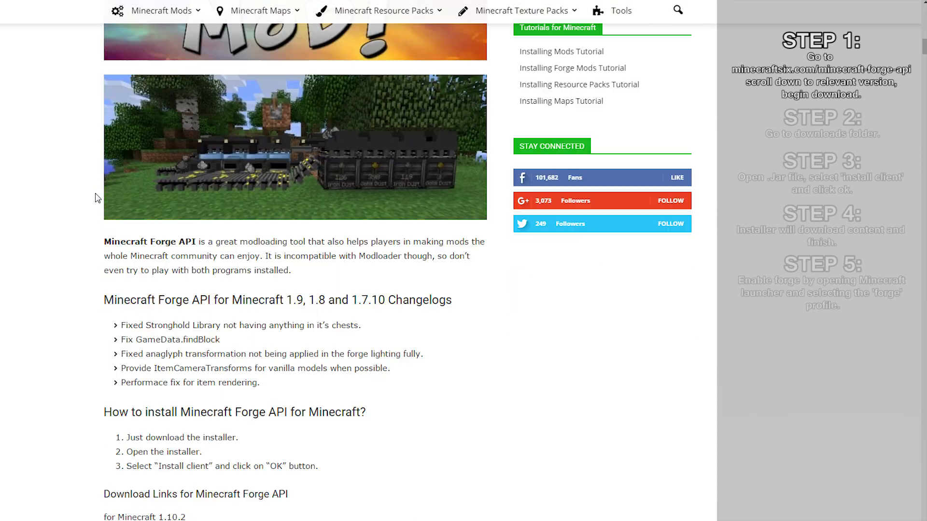
{"action": "scroll", "scroll_direction": "down", "scroll_amount": 3}
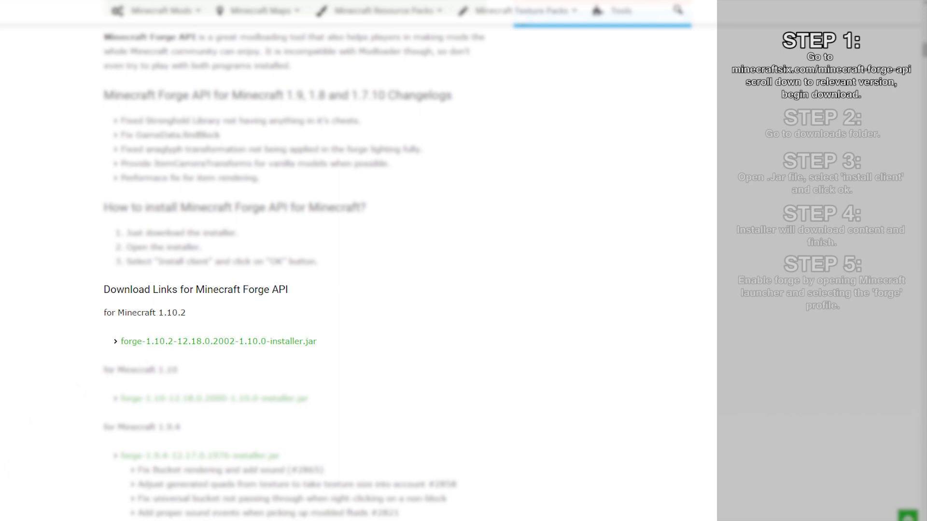
Download the forge-1.10.2 installer.jar and run it from the Downloads folder.
{"action": "left_click", "coordinate": [218, 341]}
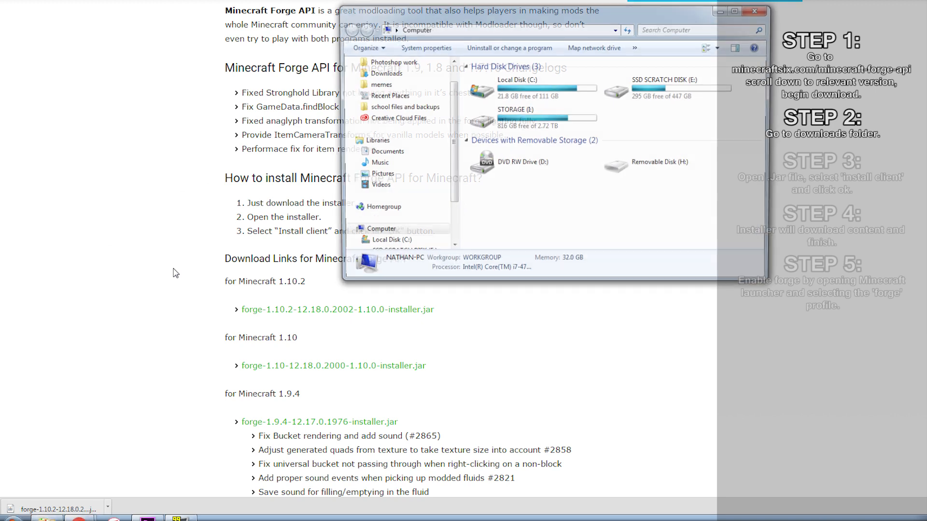
{"action": "left_click", "coordinate": [386, 74]}
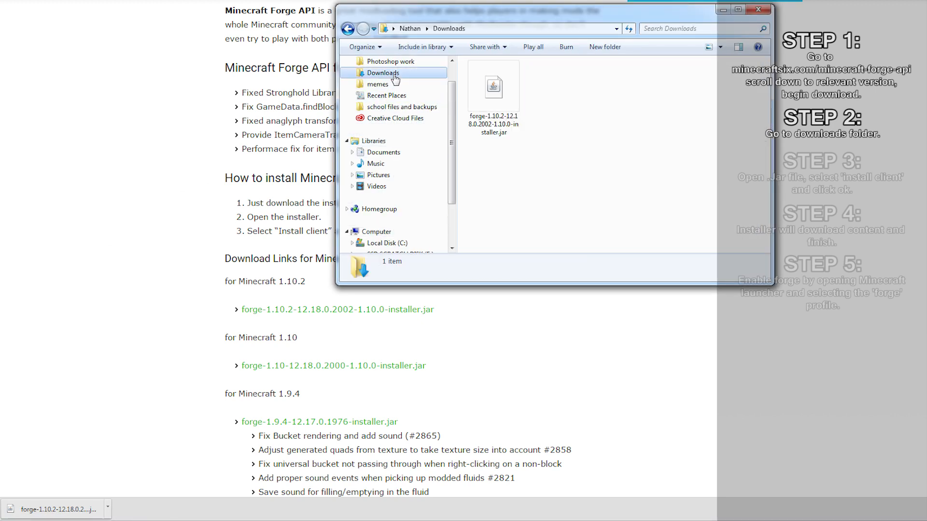
{"action": "double_click", "coordinate": [494, 86]}
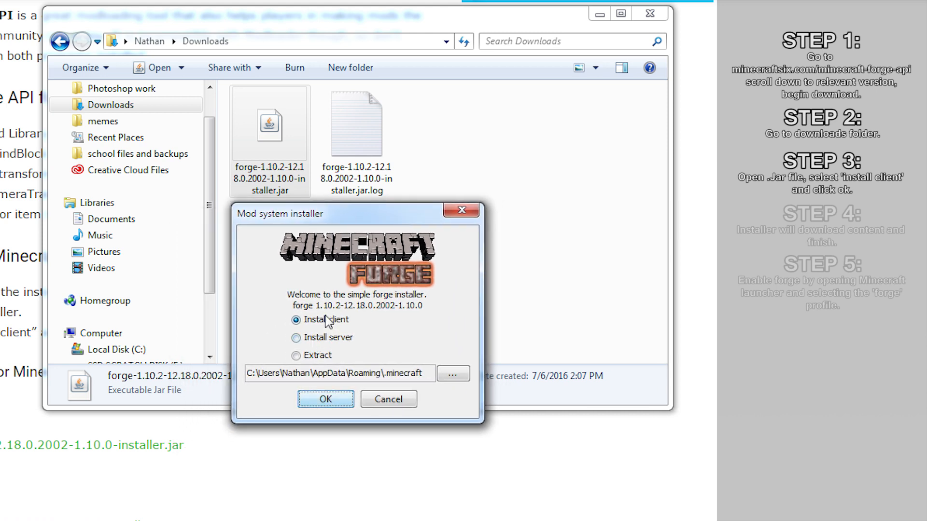
{"action": "mouse_move", "coordinate": [320, 341]}
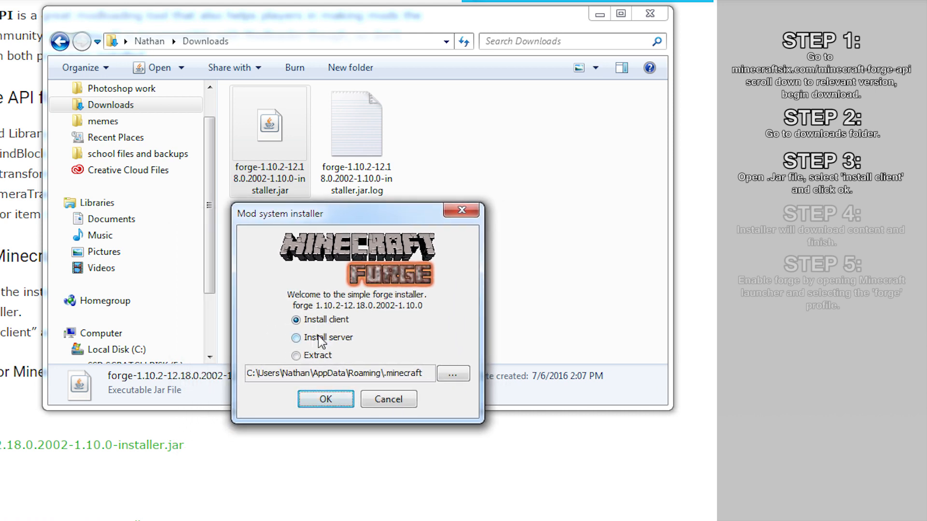
{"action": "mouse_move", "coordinate": [325, 360]}
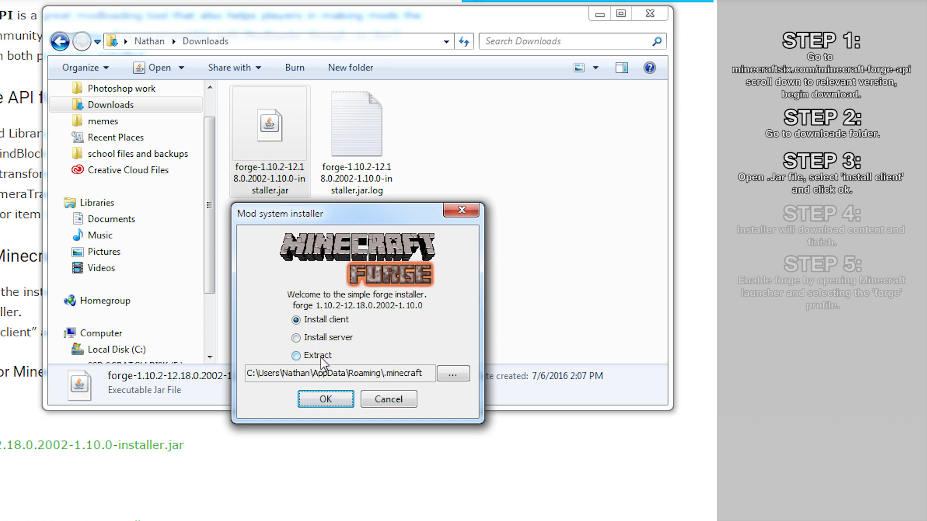
{"action": "mouse_move", "coordinate": [321, 320]}
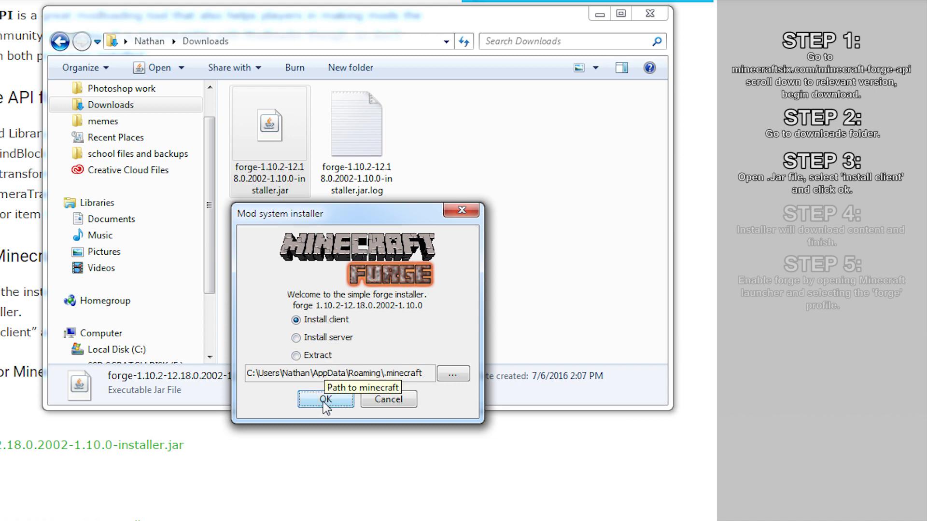
Install Forge 1.10.2 with 'Install client' and confirm the 'Complete' message.
{"action": "left_click", "coordinate": [324, 400]}
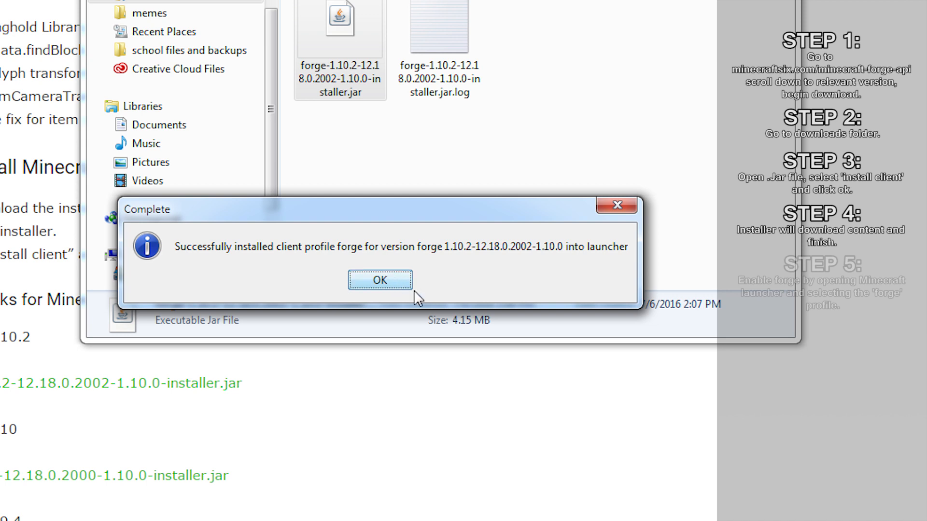
{"action": "left_click", "coordinate": [381, 280]}
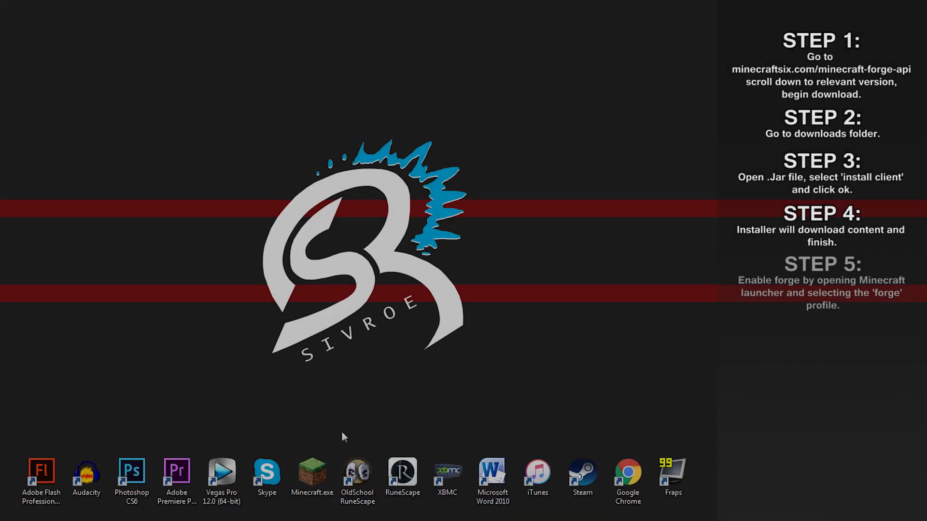
Start Minecraft.exe, choose the 'forge' profile and hit Play to begin downloading game files.
{"action": "double_click", "coordinate": [312, 471]}
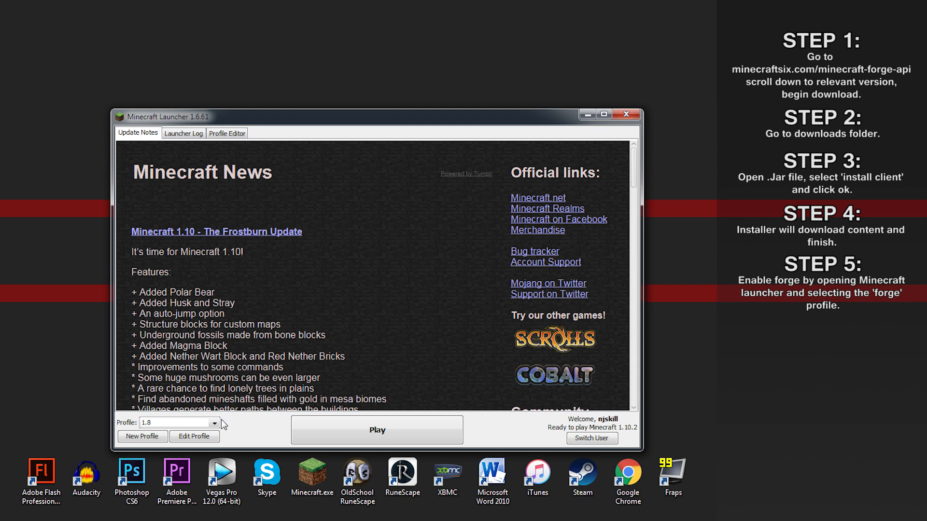
{"action": "left_click", "coordinate": [214, 423]}
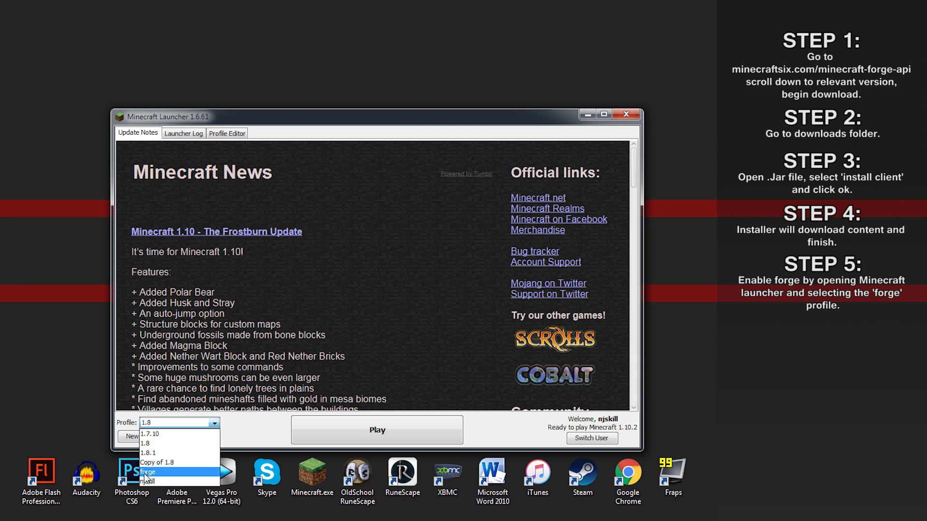
{"action": "left_click", "coordinate": [148, 472]}
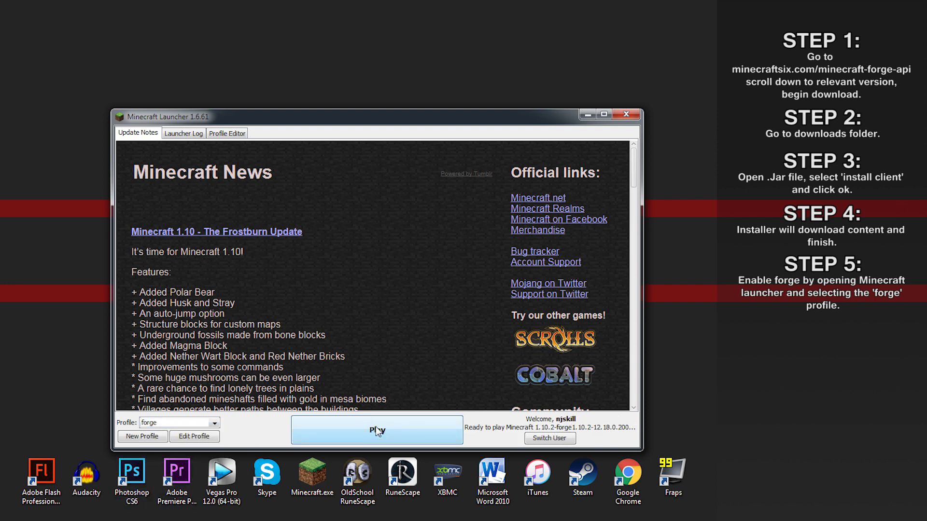
{"action": "left_click", "coordinate": [377, 430]}
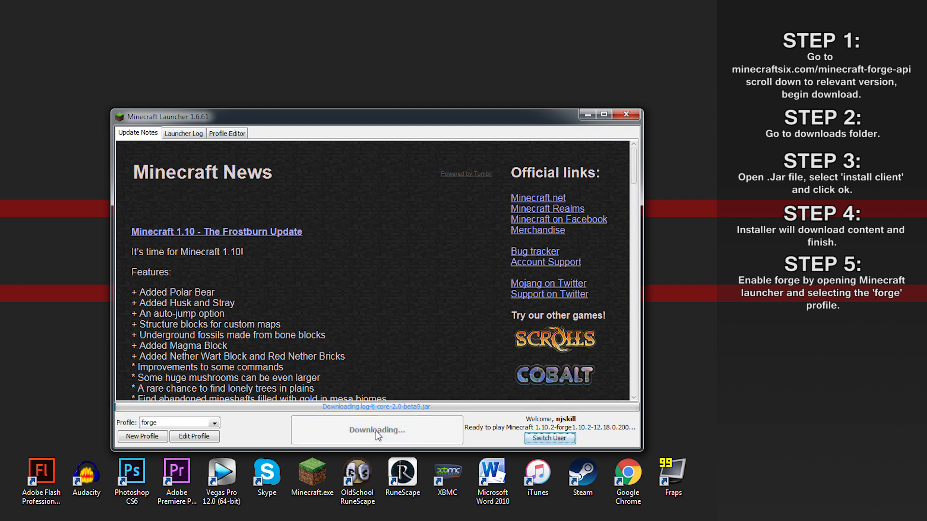